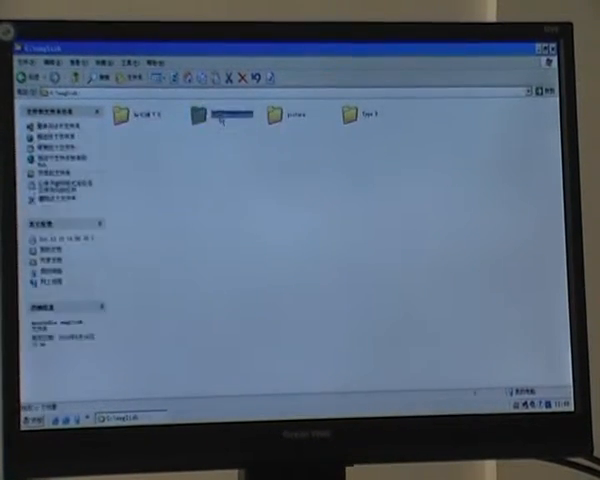
- Navigate through the folders to reach the NcStudio setup files
double_click(216, 116)
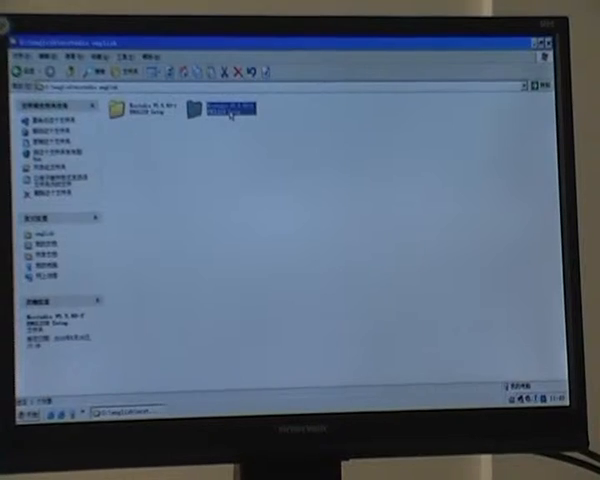
double_click(228, 108)
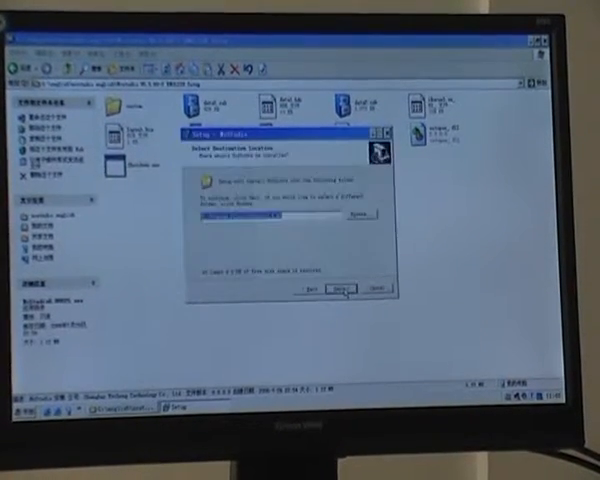
- Accept the default destination location and the additional tasks in the installer
click(336, 286)
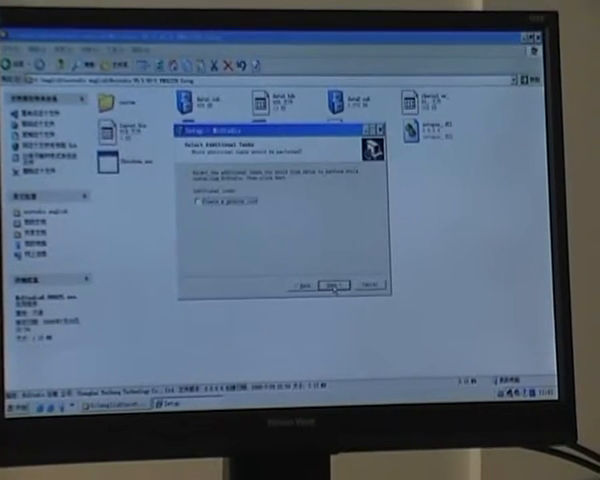
click(334, 280)
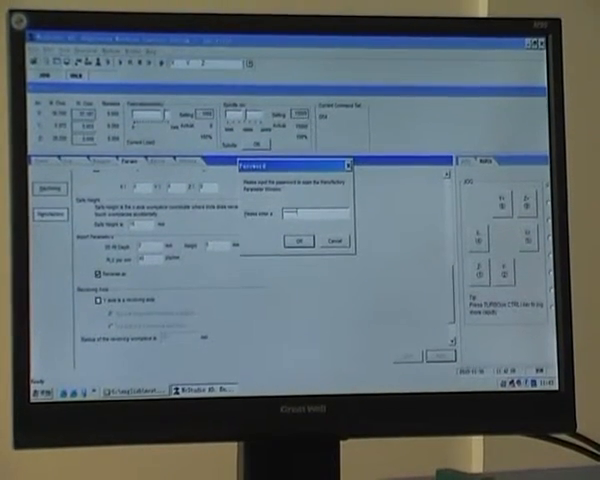
- Confirm the prompt shown over the machine parameter settings
click(296, 240)
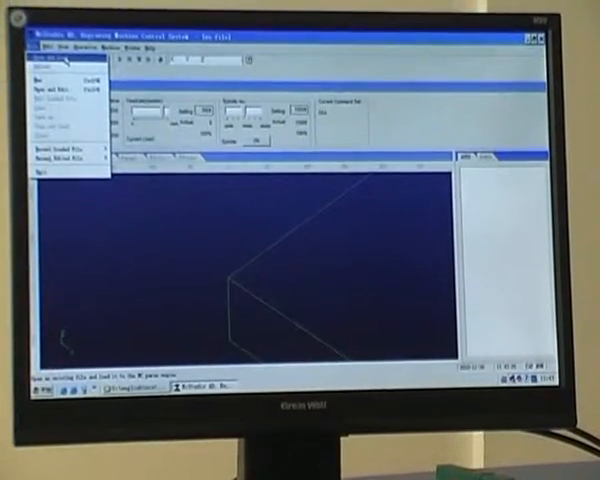
- Choose Open and Load from the File menu to bring in a machining file
click(50, 98)
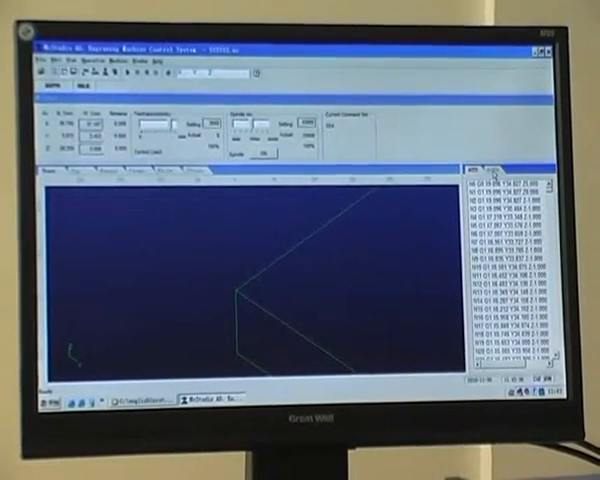
click(508, 166)
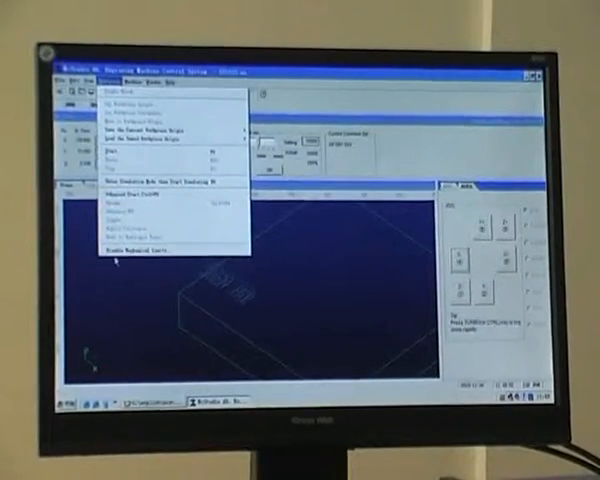
- Issue a machine operation command and acknowledge its warning notice
click(136, 244)
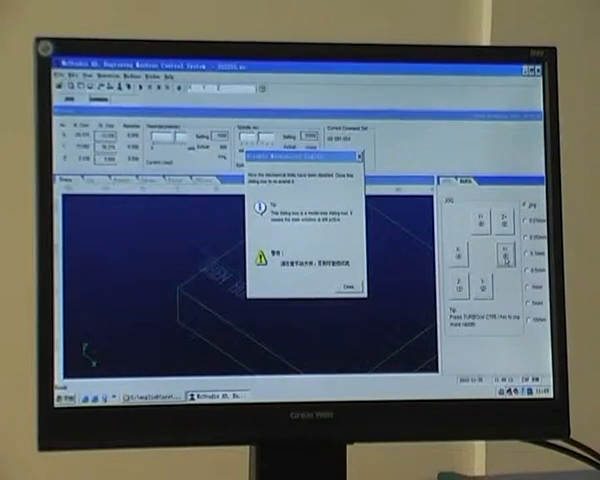
click(336, 292)
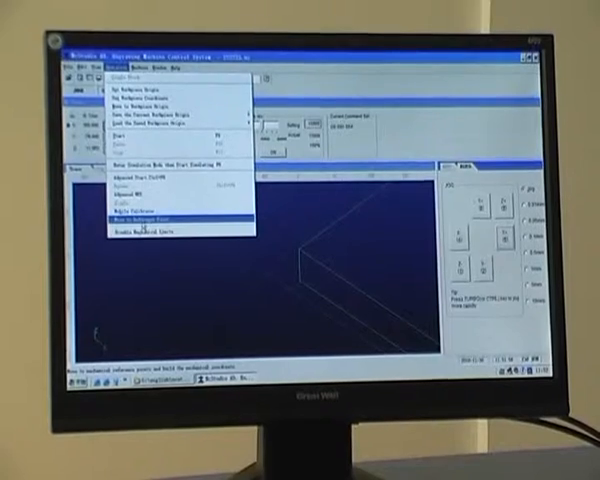
- Release the over-travel limit alarm and dismiss the follow-up warning
click(150, 216)
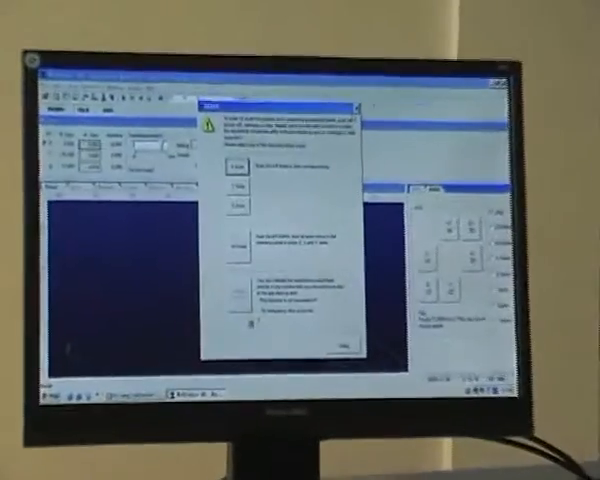
click(348, 344)
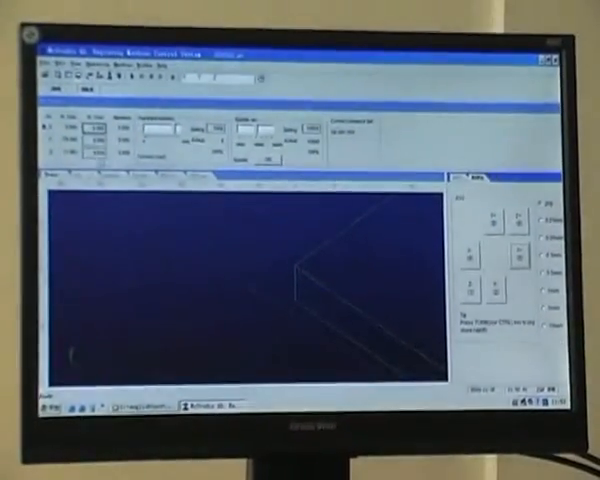